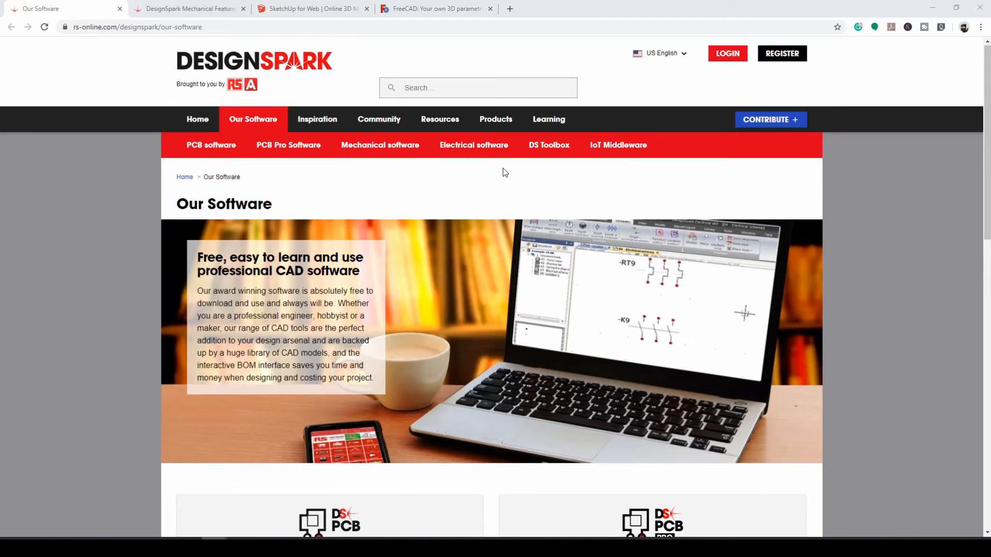
Scroll the Features & benefits page down through file formats to the technical drawings section.
scroll("down", 3)
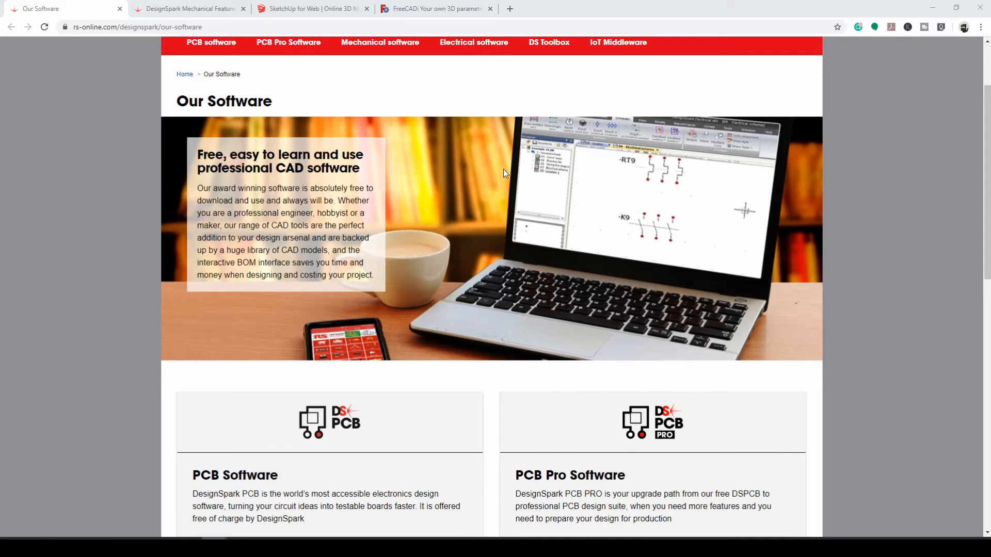
mouse_move(506, 177)
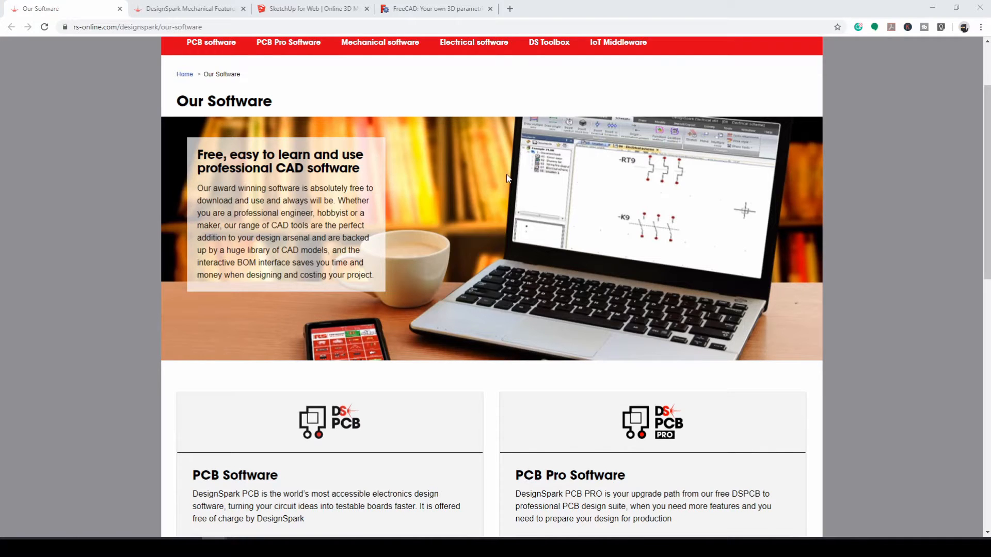
scroll("down", 3)
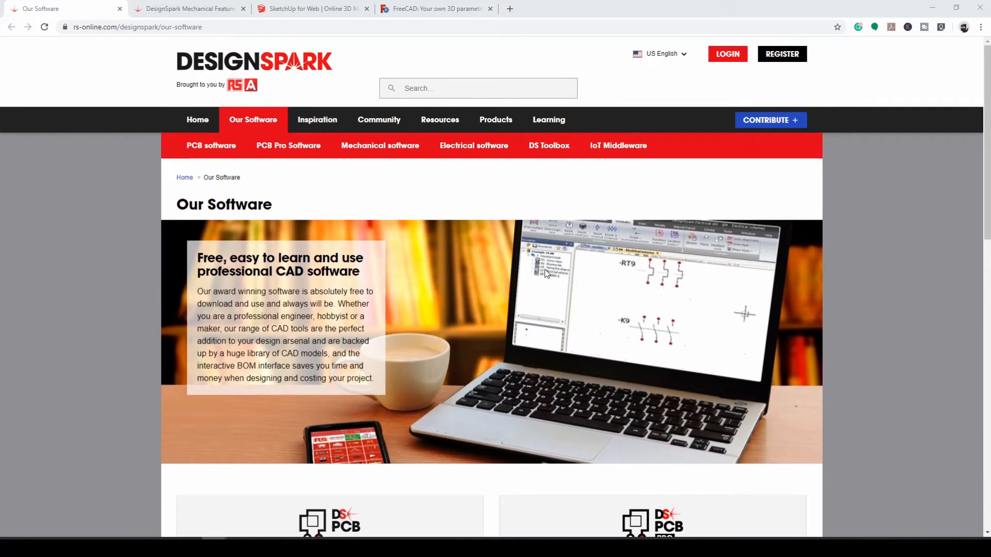
scroll("down", 3)
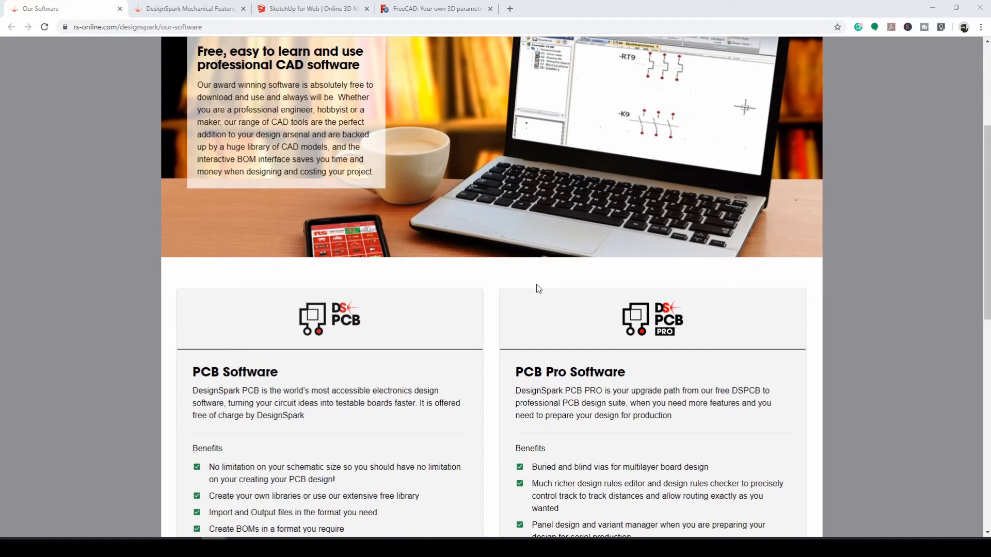
scroll("down", 3)
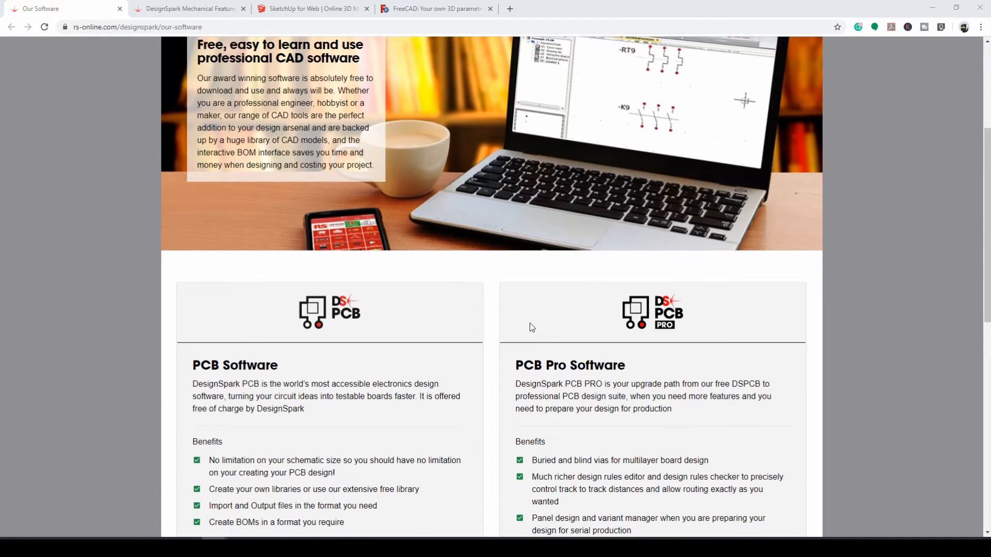
scroll("down", 3)
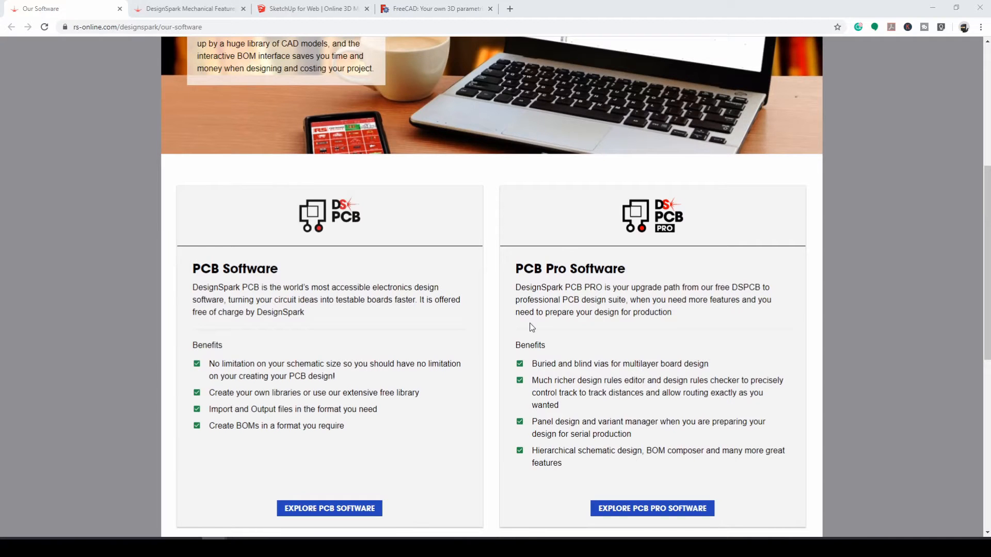
scroll("down", 3)
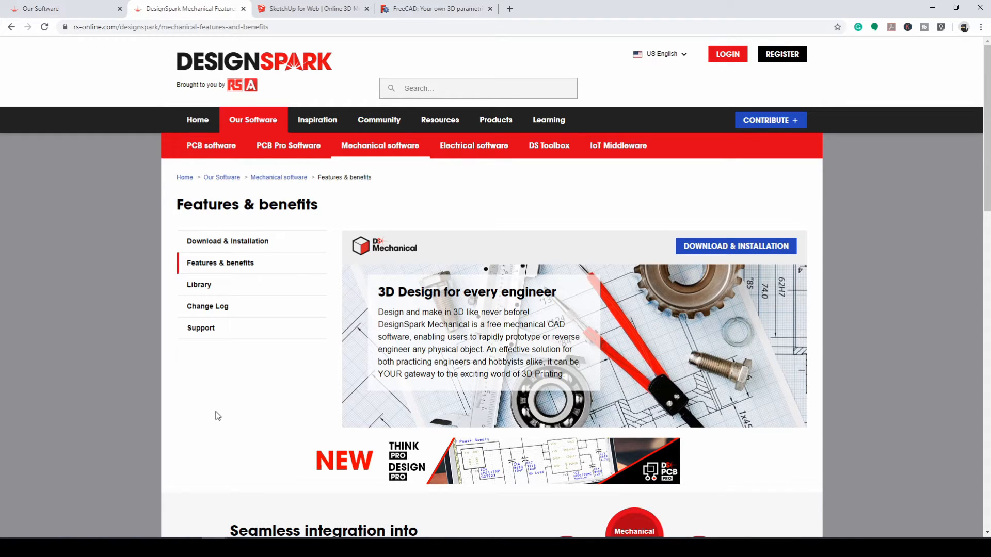
scroll("down", 3)
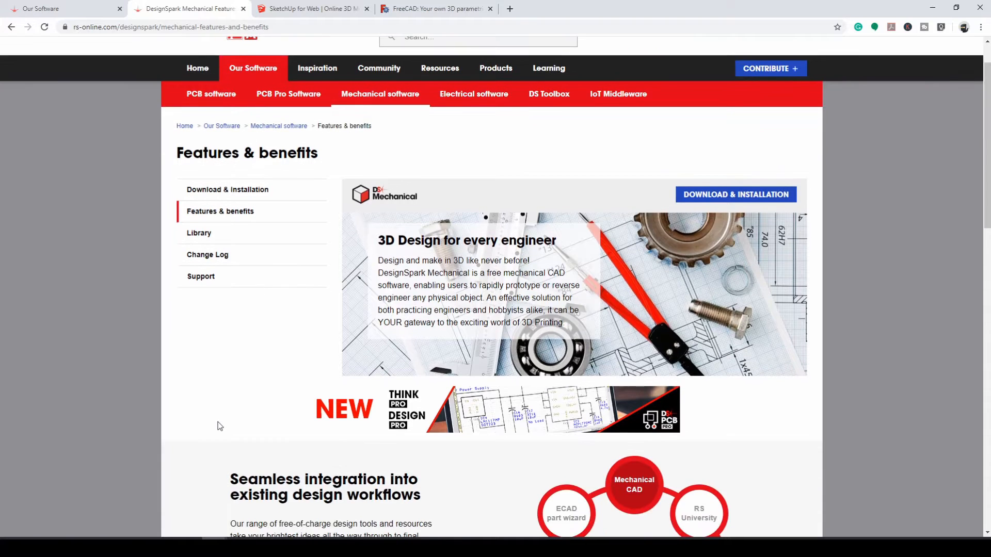
scroll("down", 3)
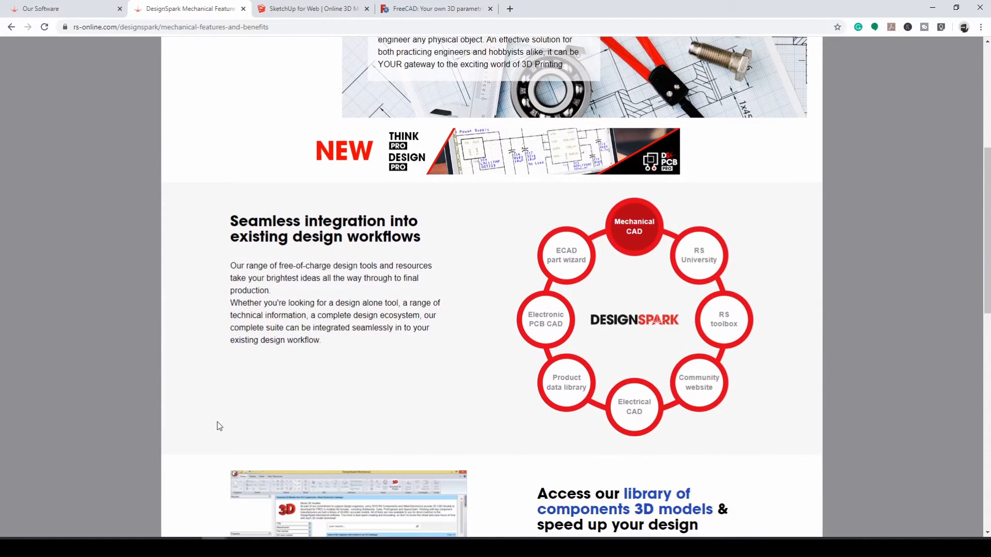
mouse_move(499, 431)
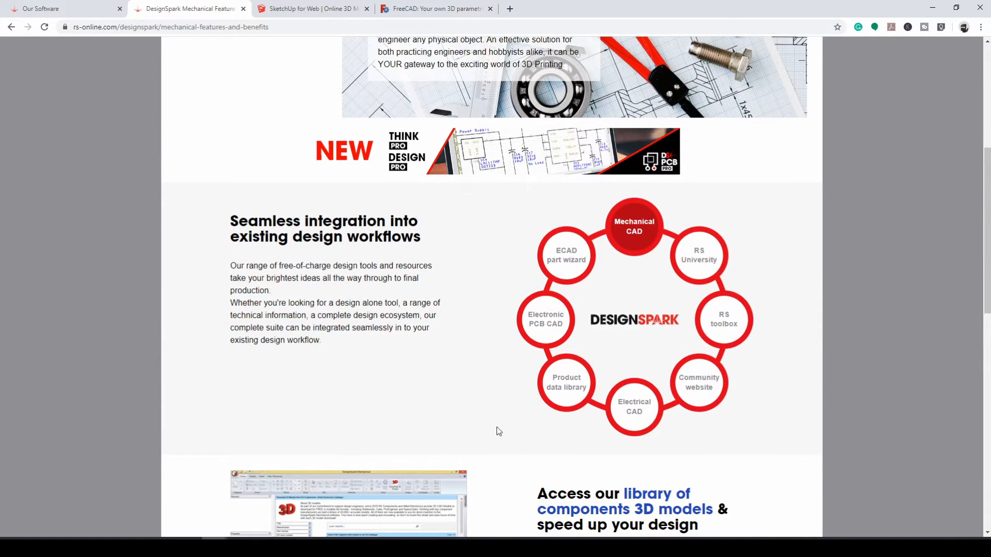
mouse_move(534, 215)
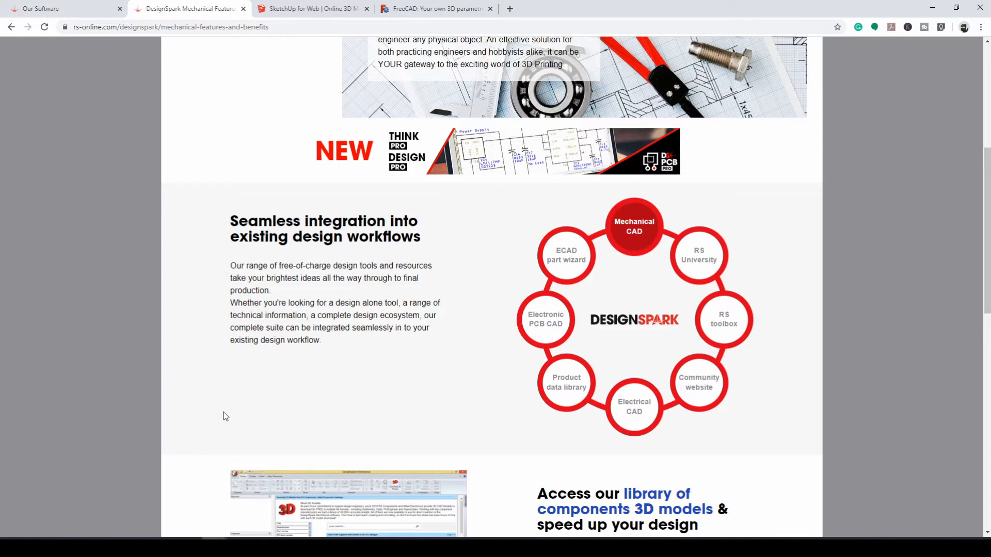
scroll("down", 3)
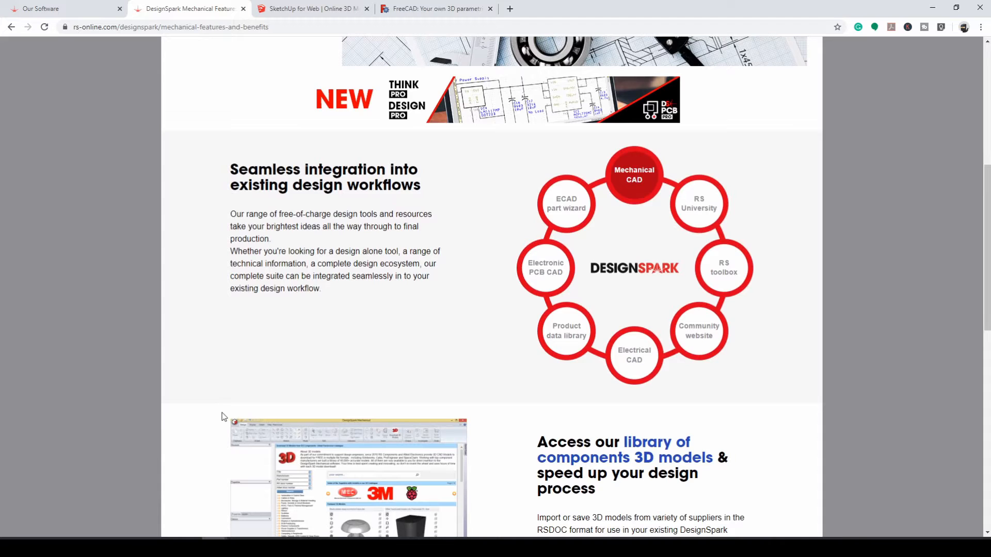
mouse_move(328, 381)
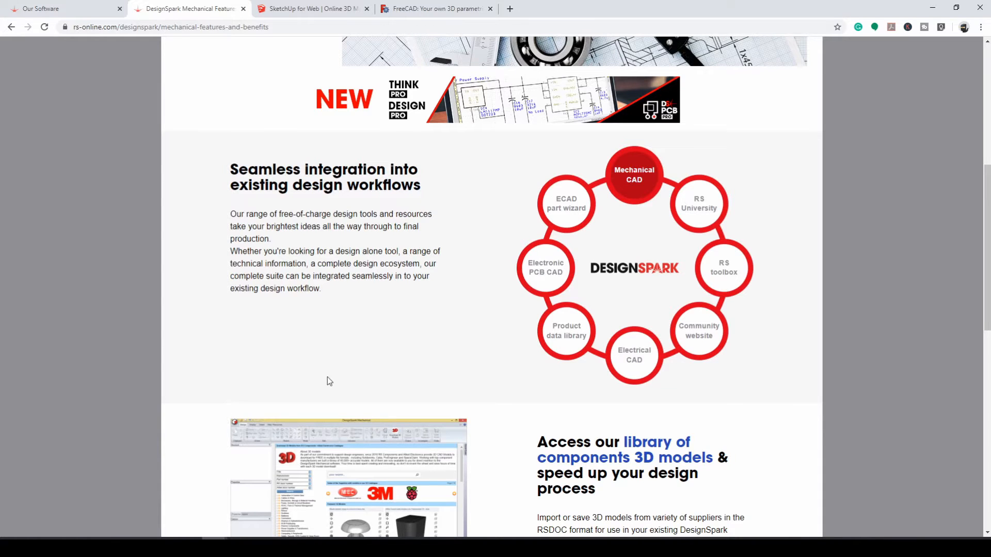
scroll("down", 3)
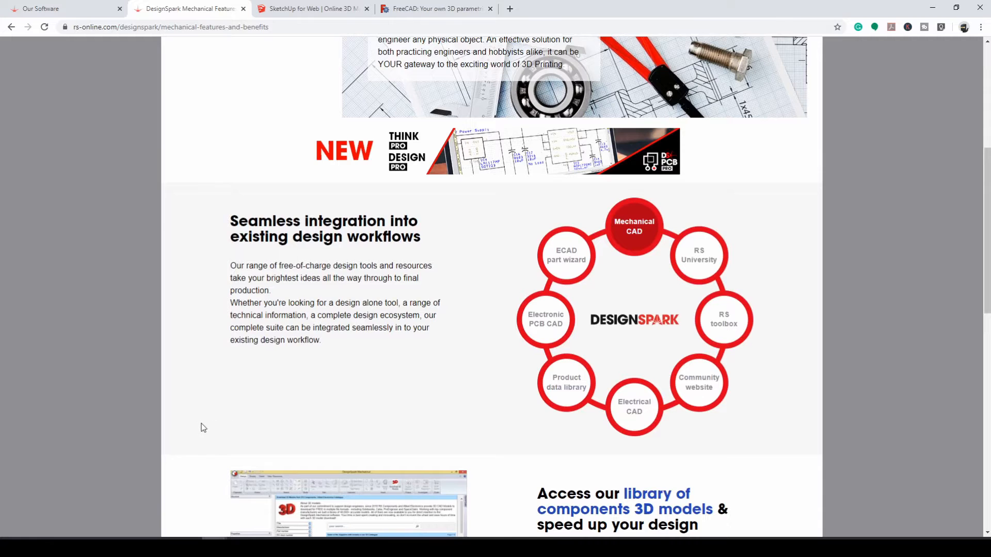
scroll("down", 3)
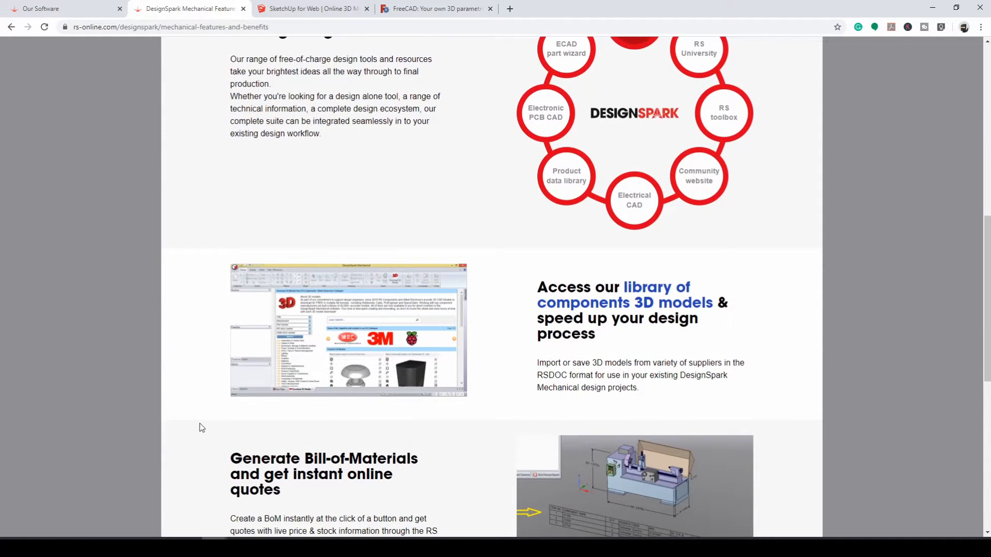
scroll("down", 3)
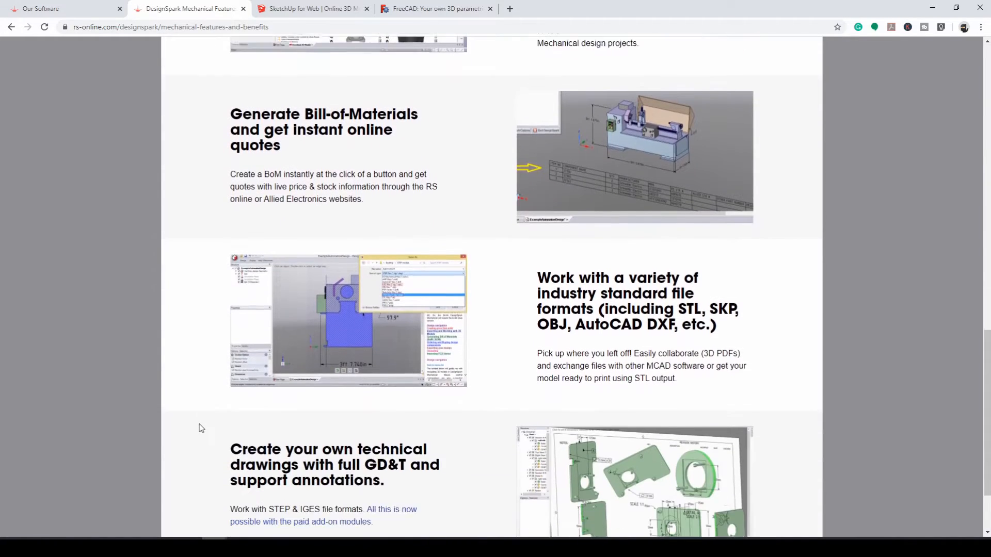
scroll("down", 3)
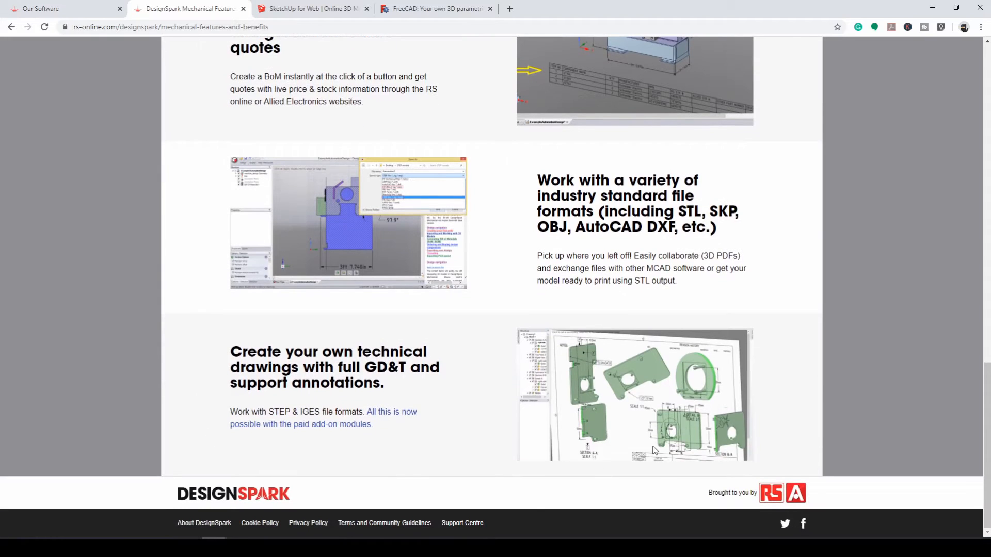
mouse_move(720, 359)
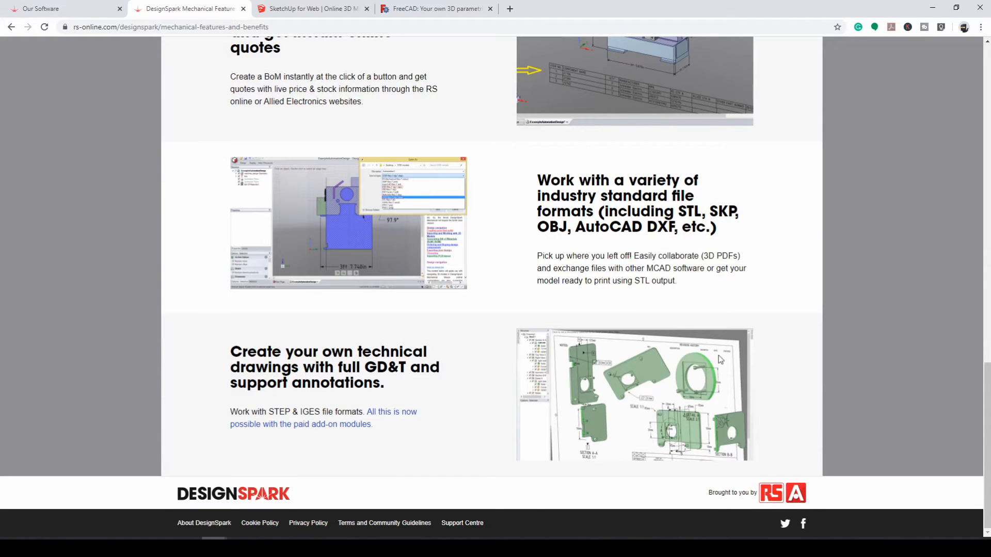
mouse_move(480, 420)
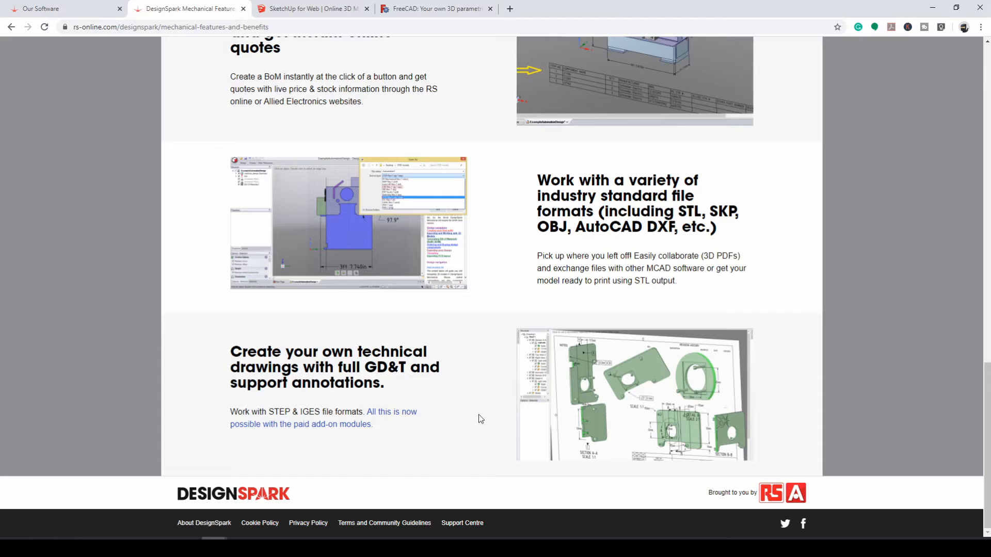
mouse_move(309, 431)
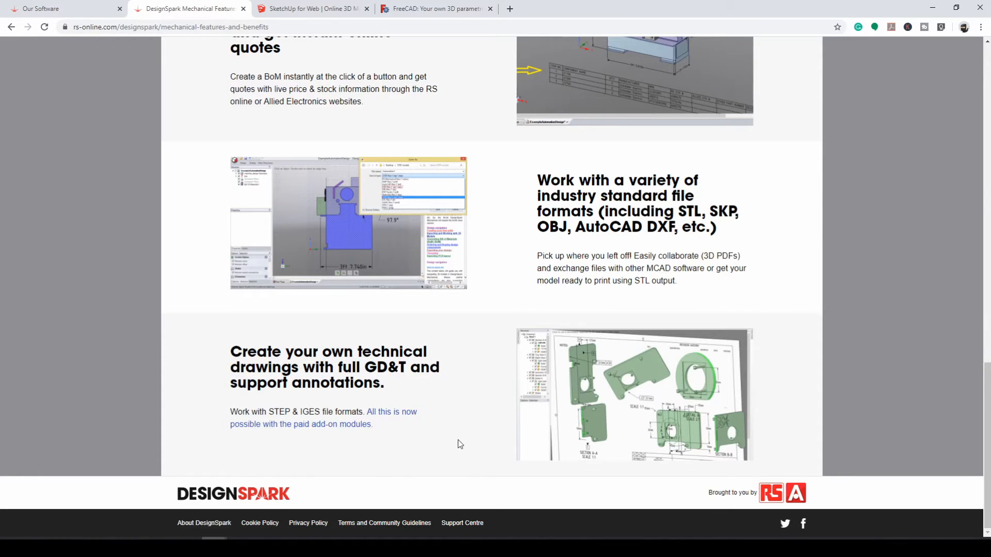
mouse_move(461, 447)
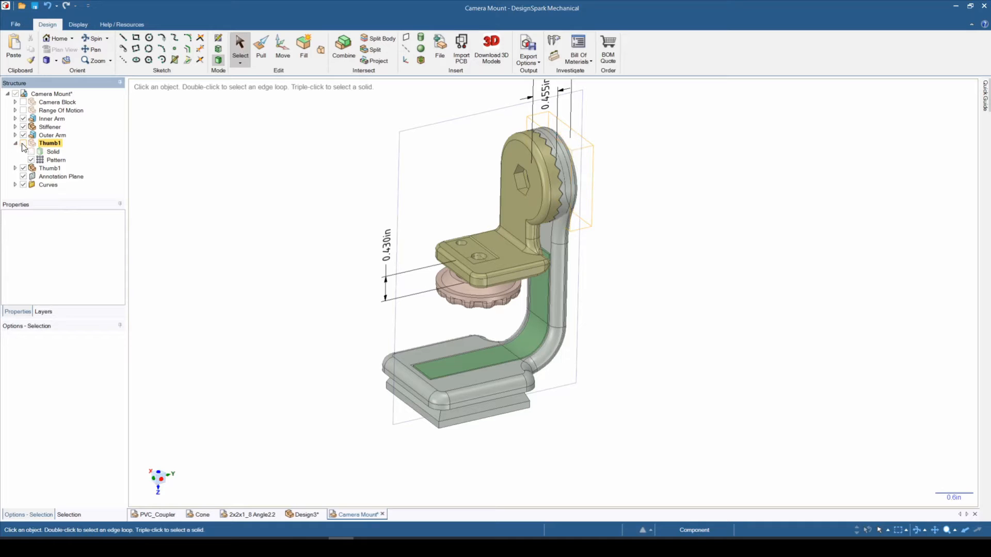
Select the Thumb1 component in the Camera Mount Structure tree.
left_click(49, 169)
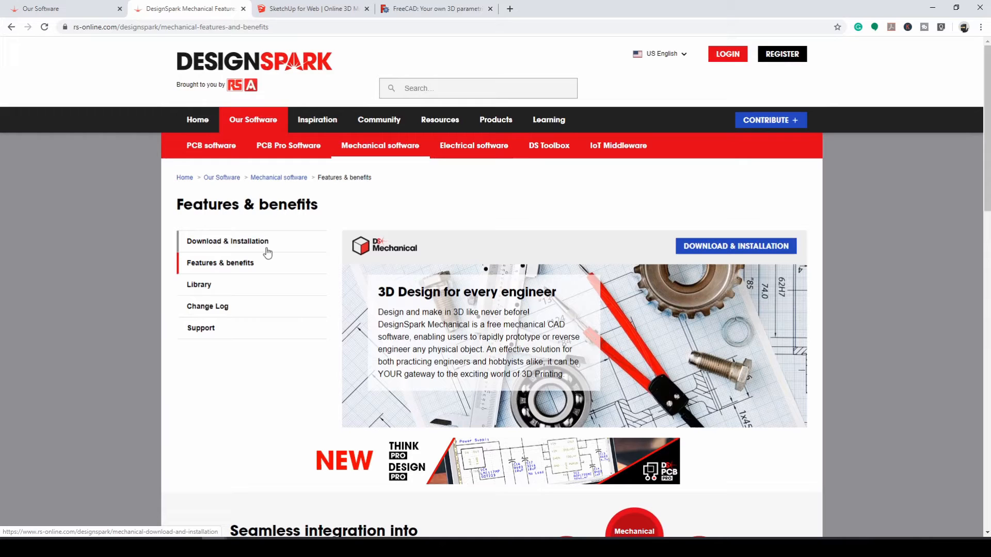
mouse_move(244, 246)
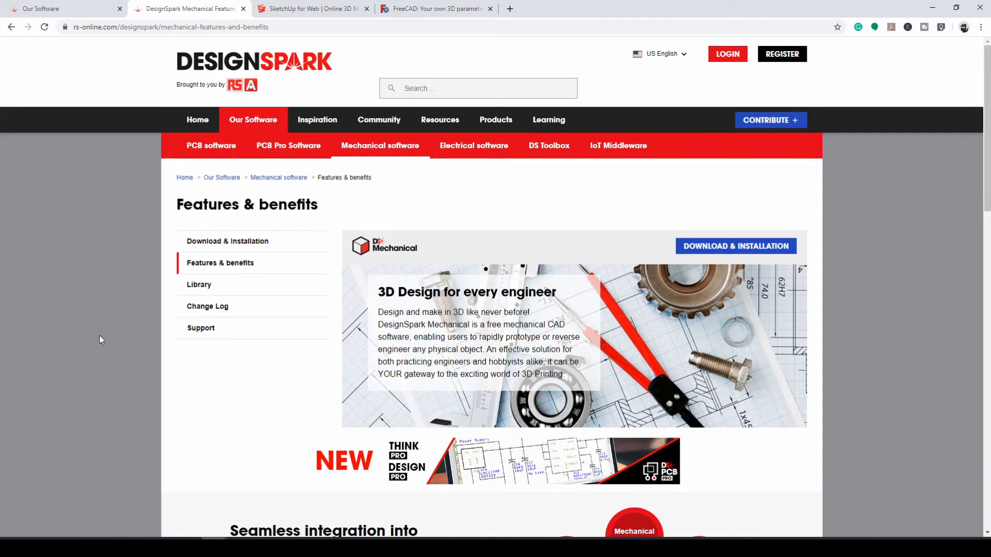
mouse_move(288, 146)
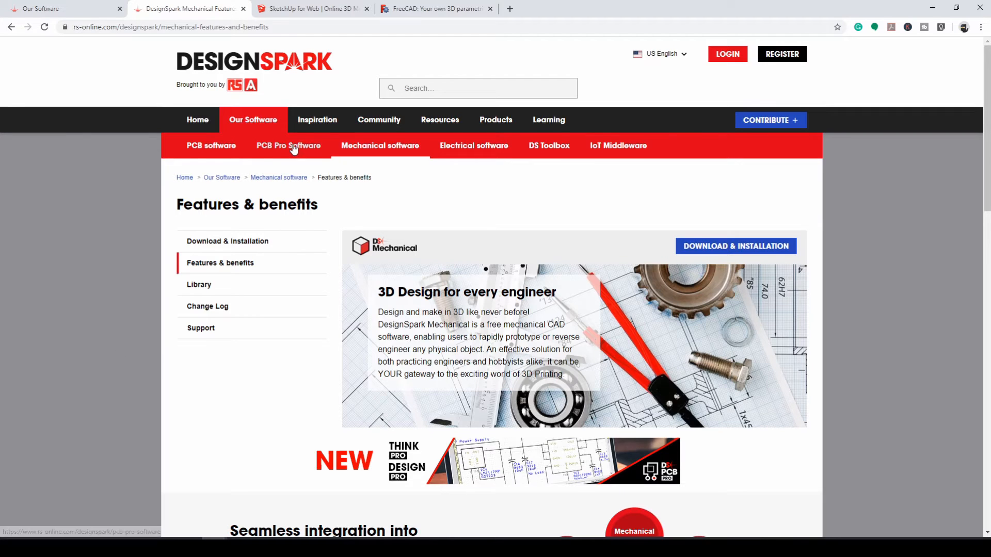
Bring up the DesignSpark Mechanical Download & Installation page with the DSM 4.0 and 2.1 downloads.
left_click(211, 146)
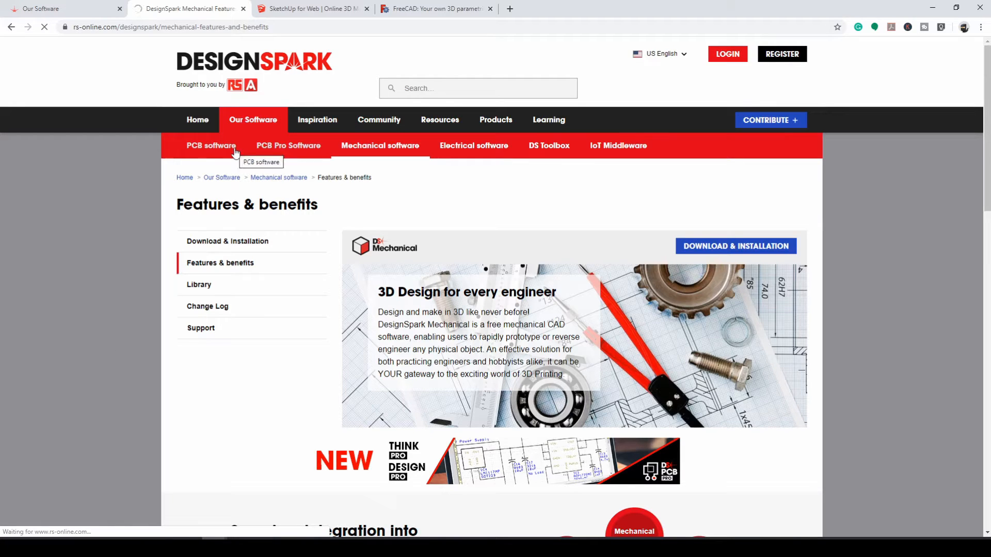
mouse_move(126, 212)
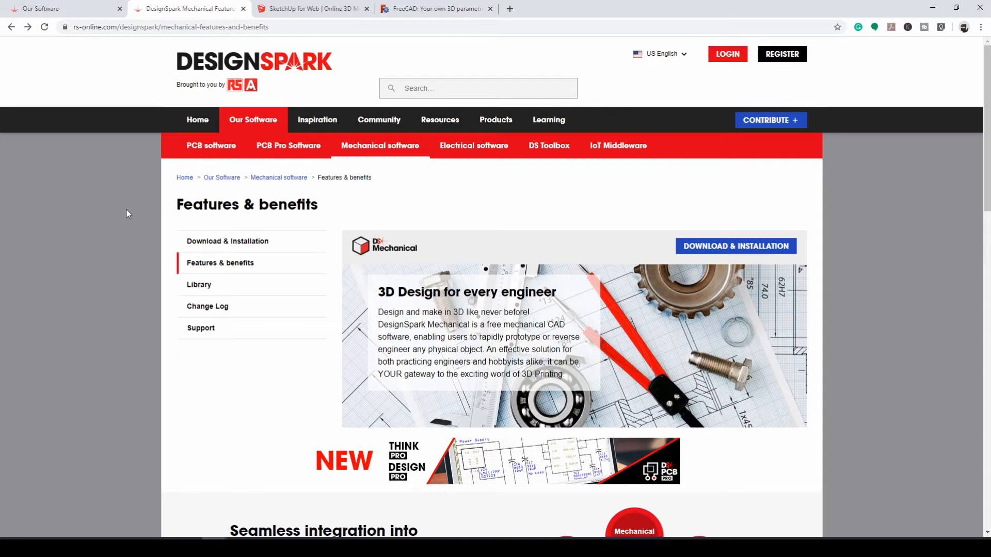
left_click(227, 241)
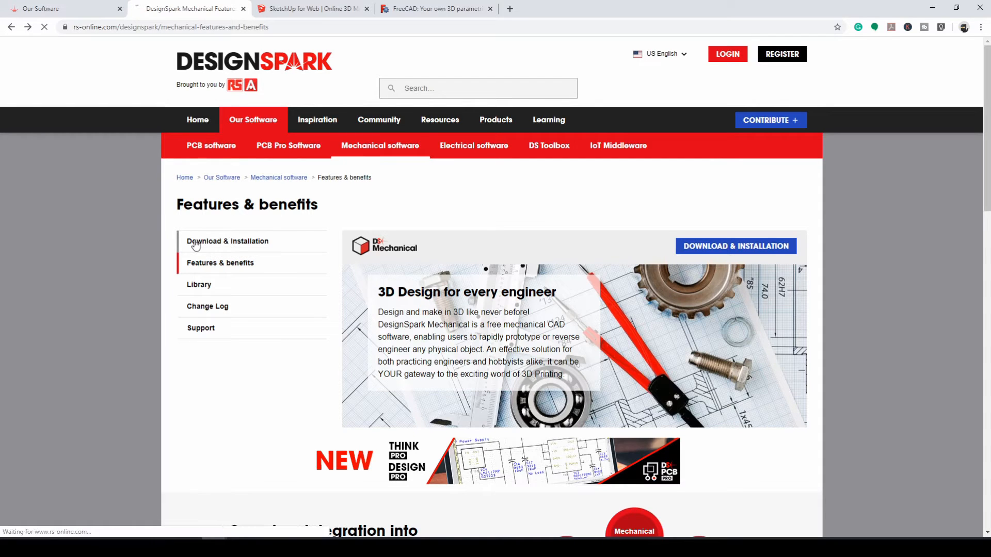
left_click(227, 241)
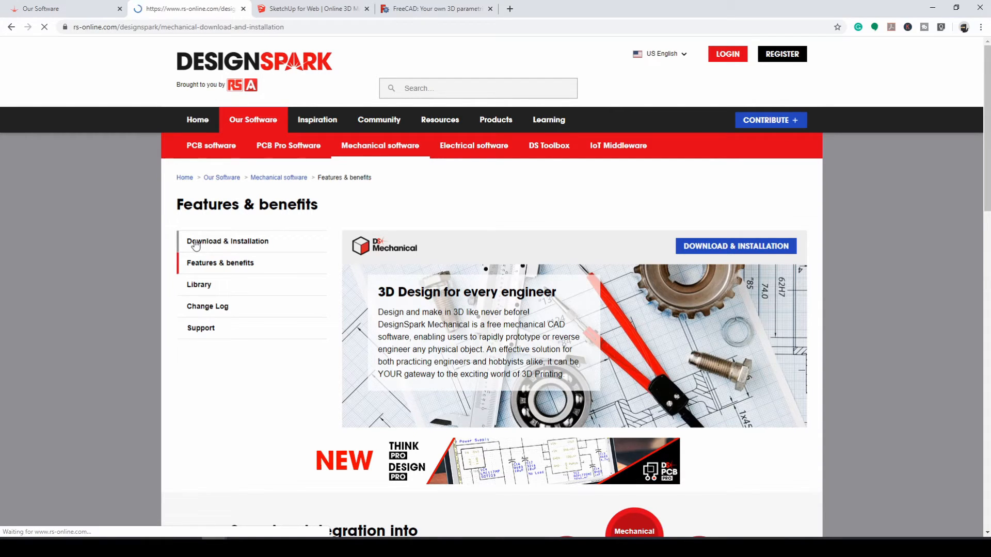
left_click(227, 241)
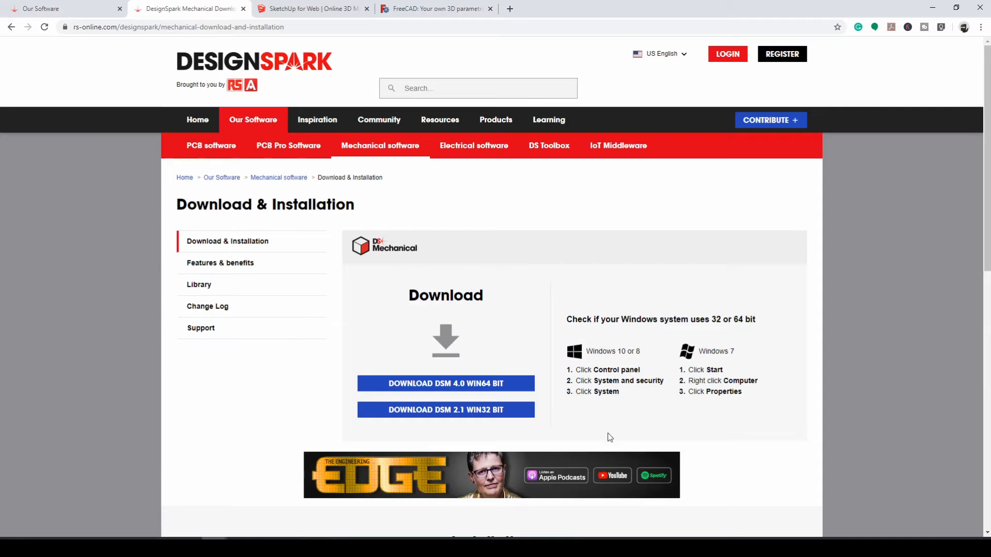
mouse_move(282, 420)
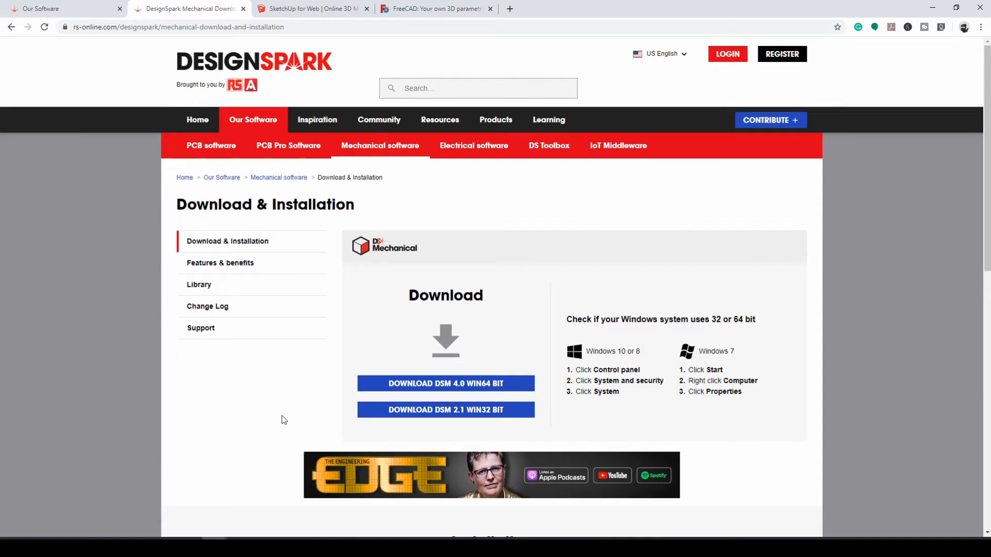
mouse_move(269, 439)
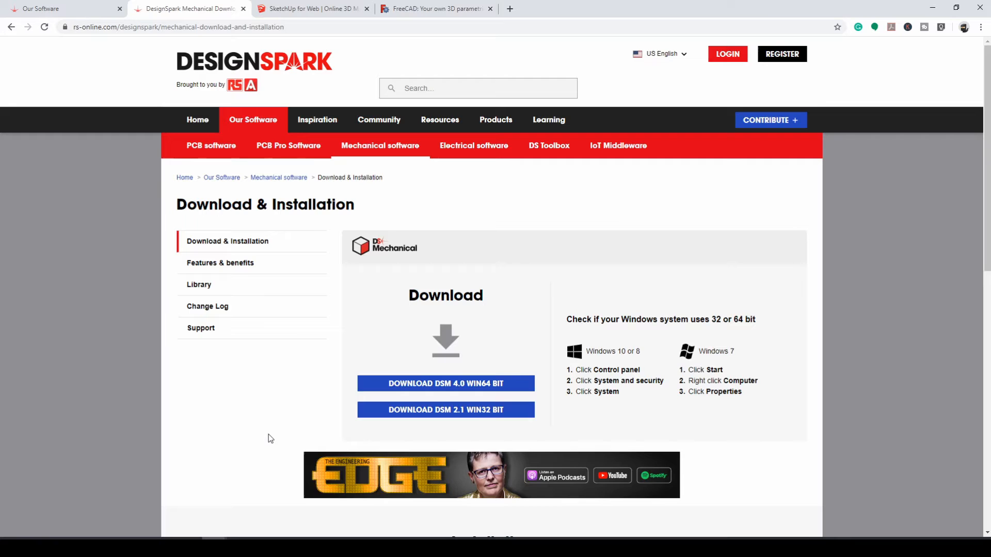
Go to the Features & benefits page, then switch to the SketchUp for Web tab.
left_click(220, 263)
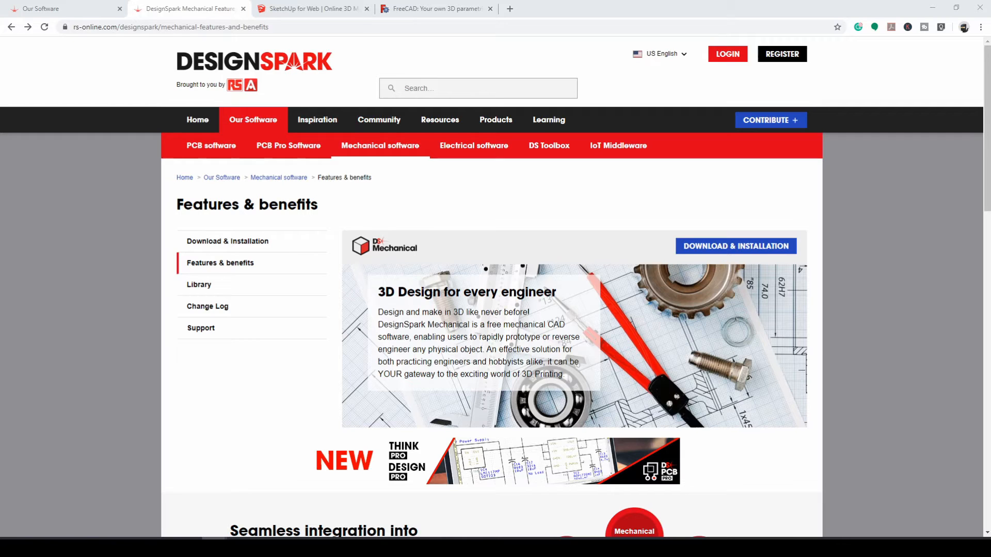
left_click(310, 8)
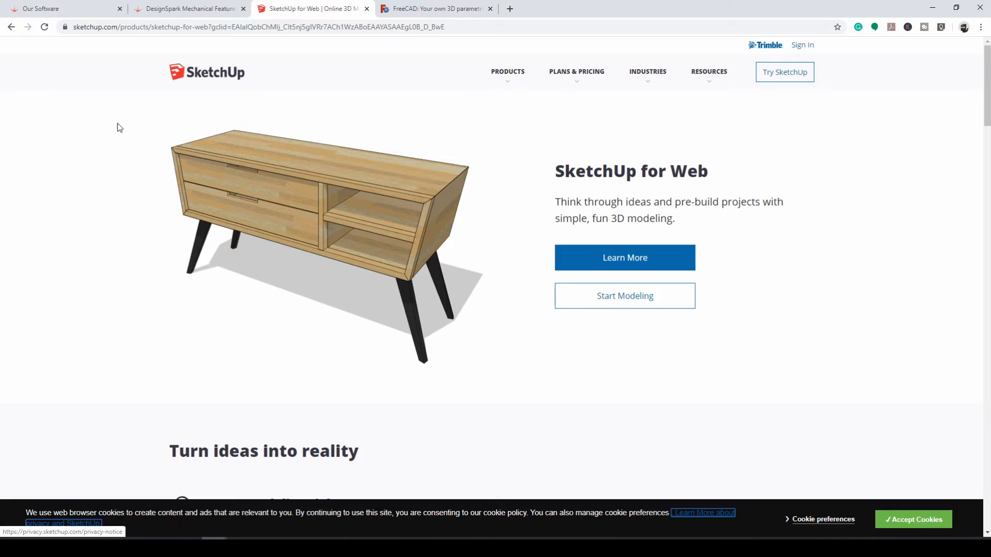
mouse_move(506, 145)
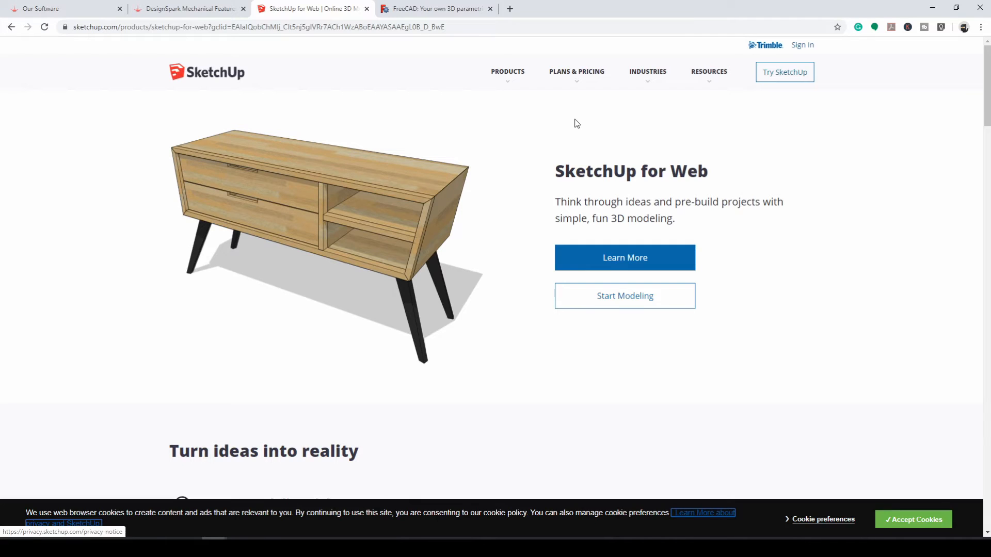
mouse_move(195, 220)
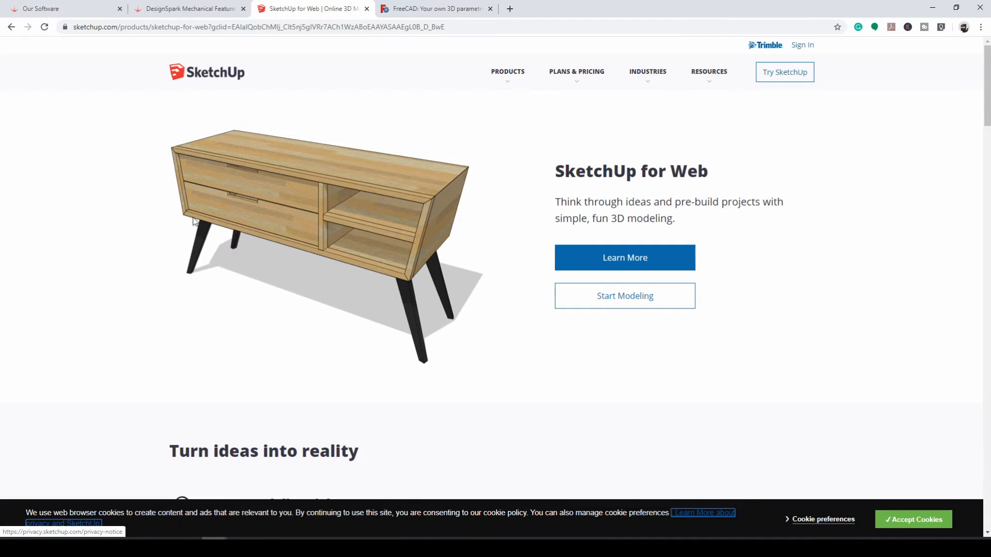
mouse_move(210, 334)
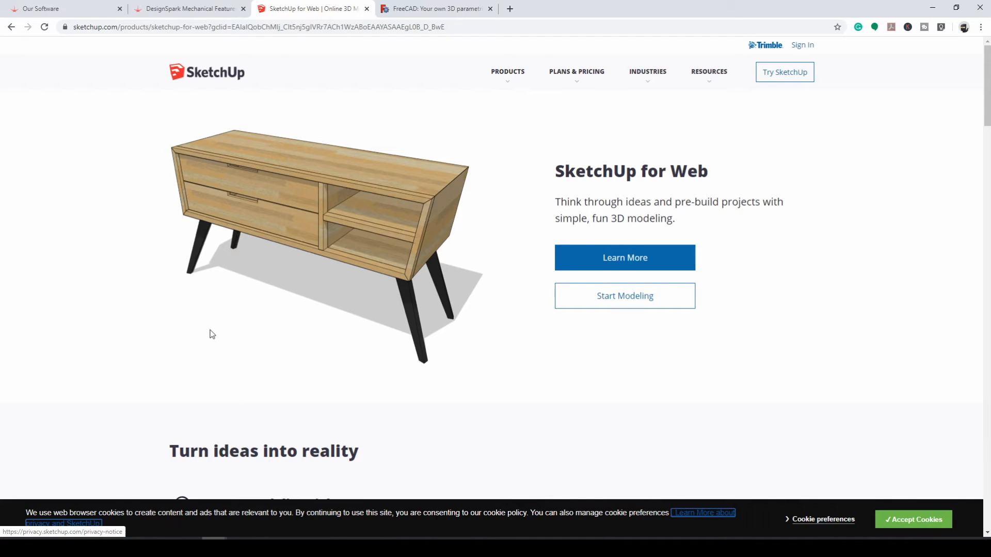
mouse_move(205, 331)
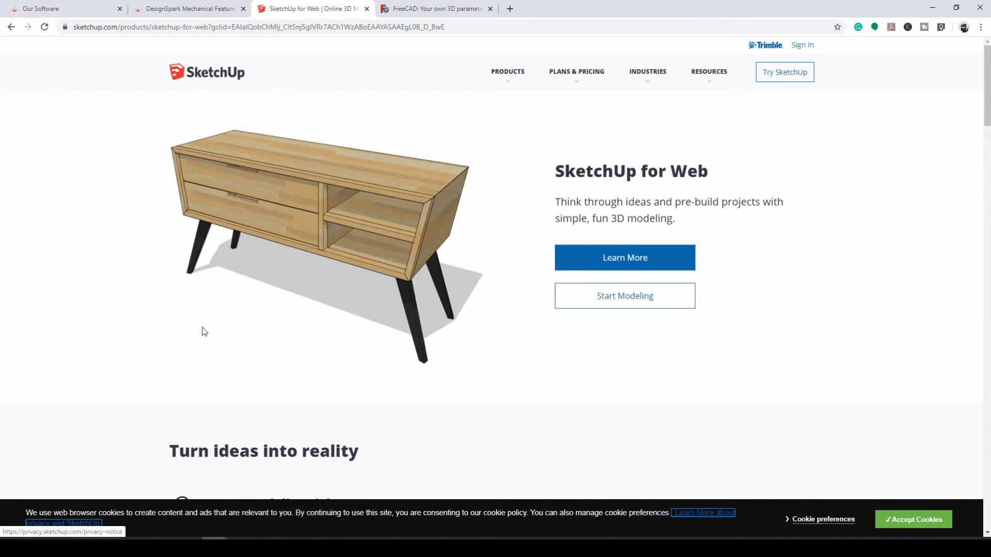
mouse_move(416, 127)
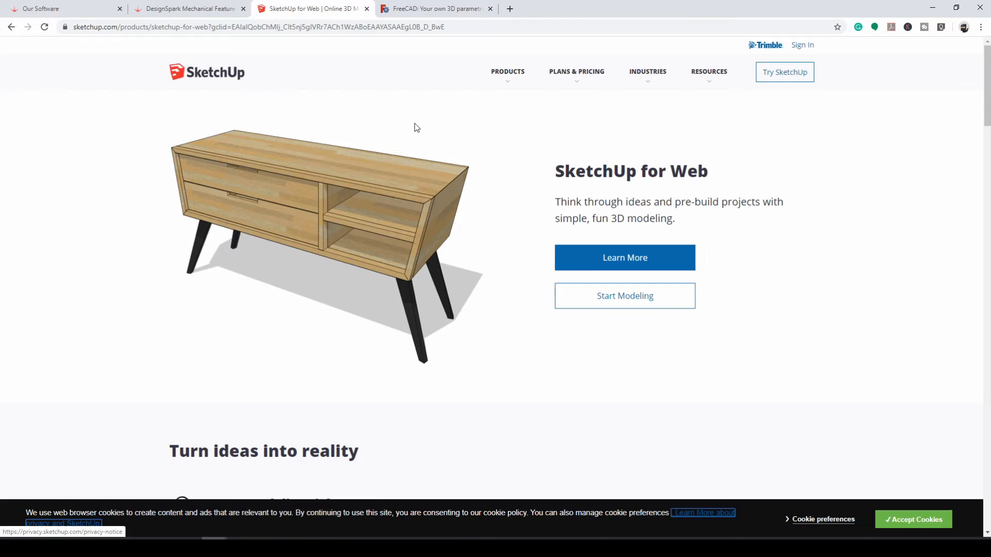
mouse_move(416, 123)
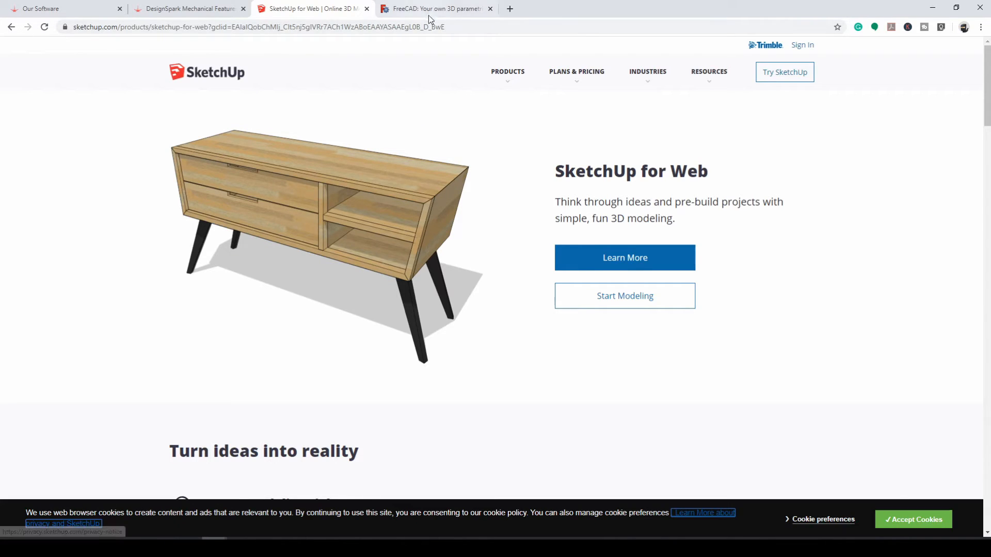
Switch from the SketchUp for Web page to the FreeCAD website tab.
left_click(436, 8)
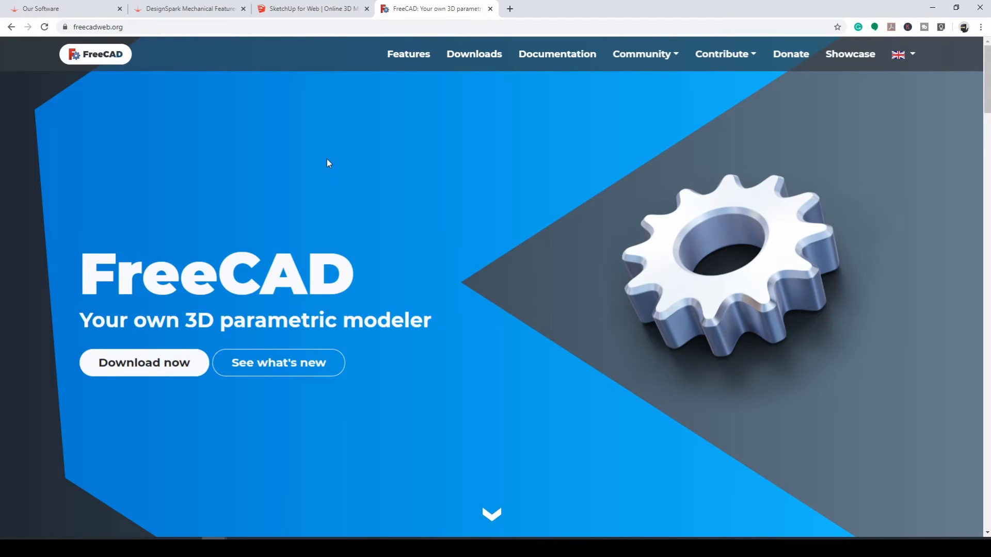
mouse_move(357, 214)
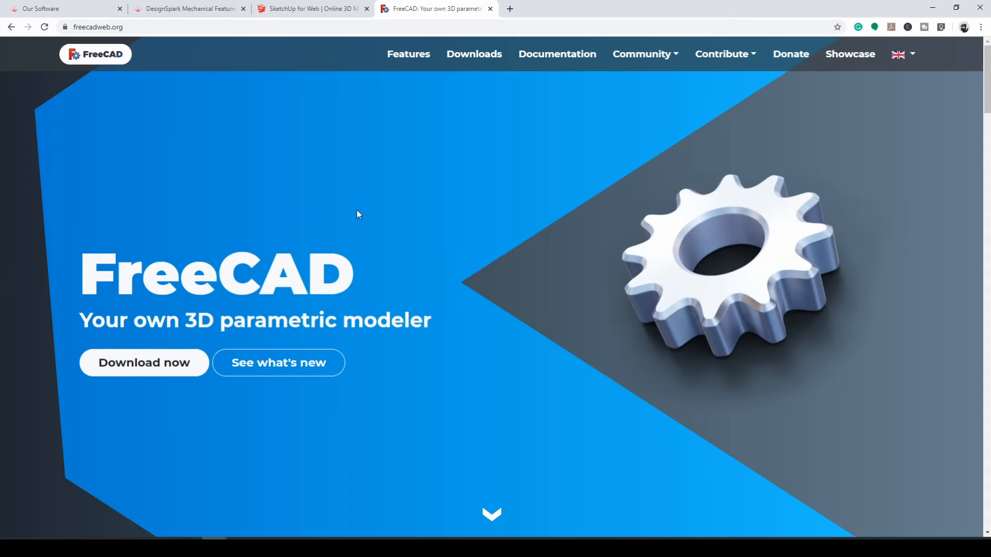
mouse_move(372, 222)
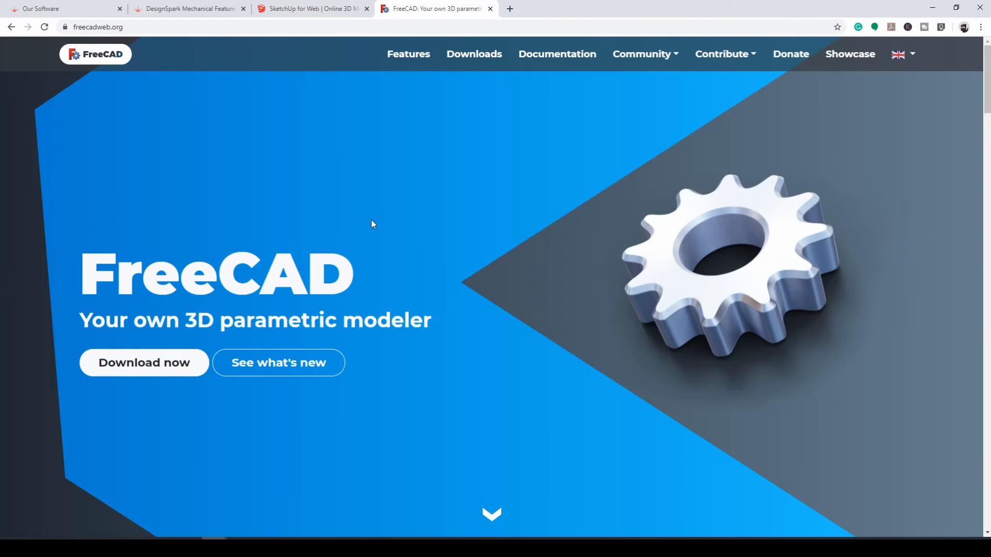
mouse_move(440, 214)
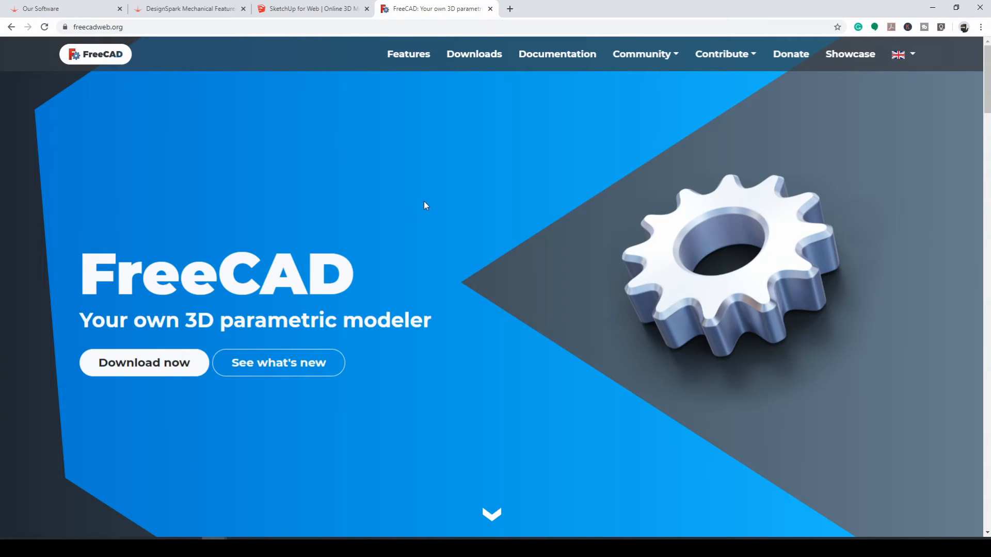
Return to the DesignSpark Mechanical features page and scroll to the file format and technical drawing features.
left_click(186, 8)
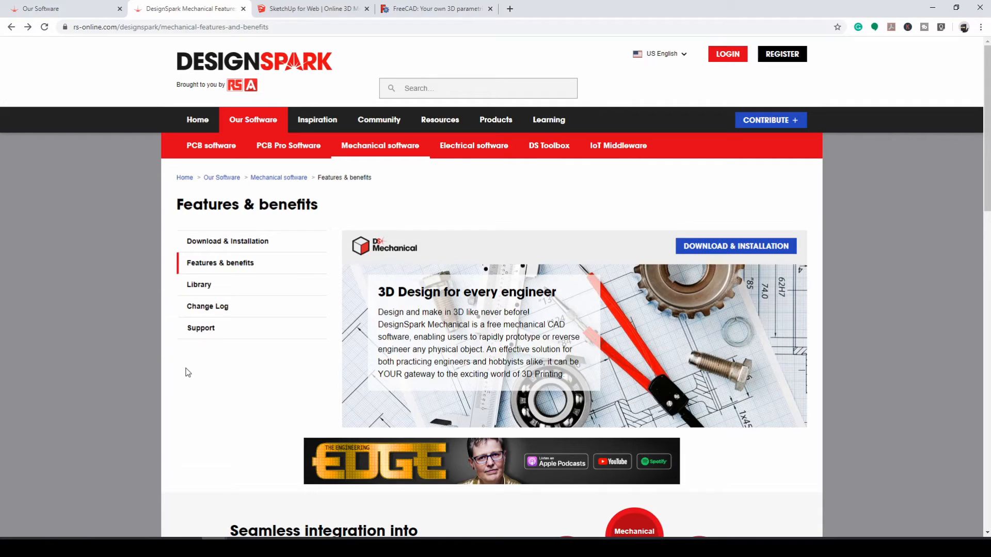
mouse_move(220, 382)
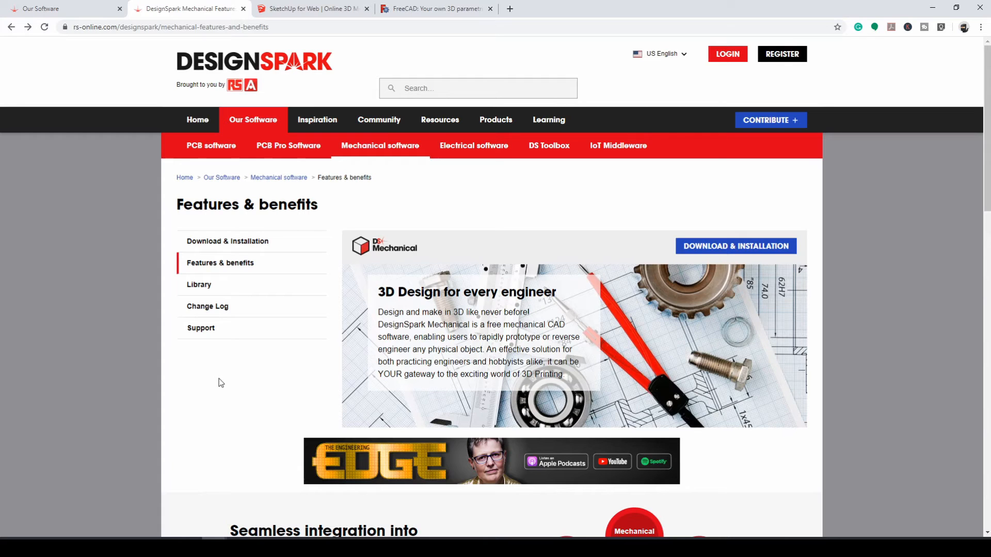
scroll("down", 3)
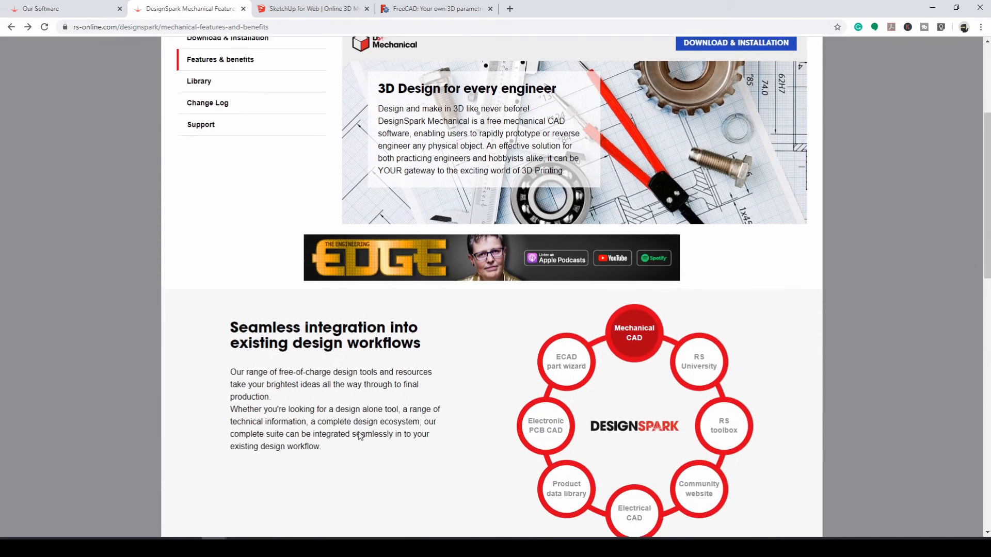
scroll("down", 3)
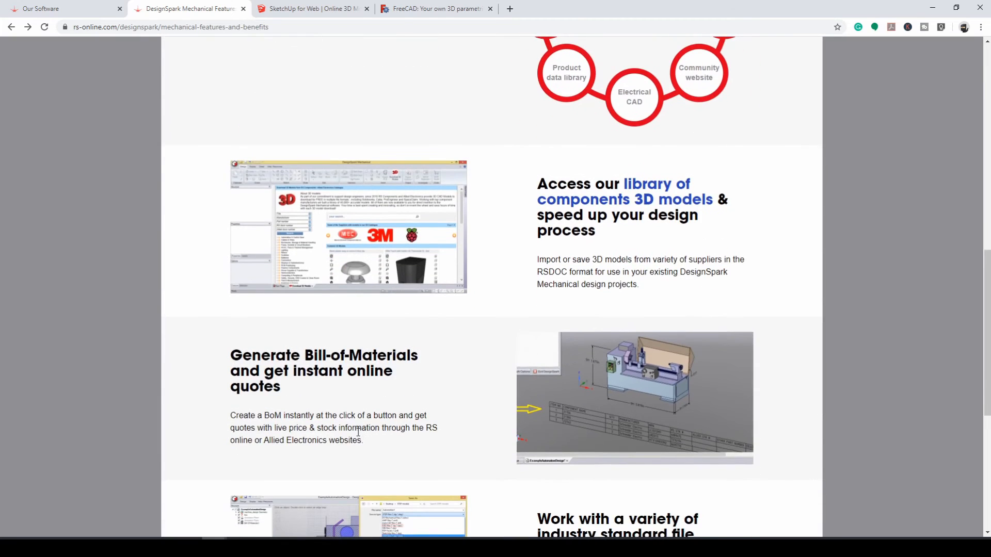
scroll("down", 3)
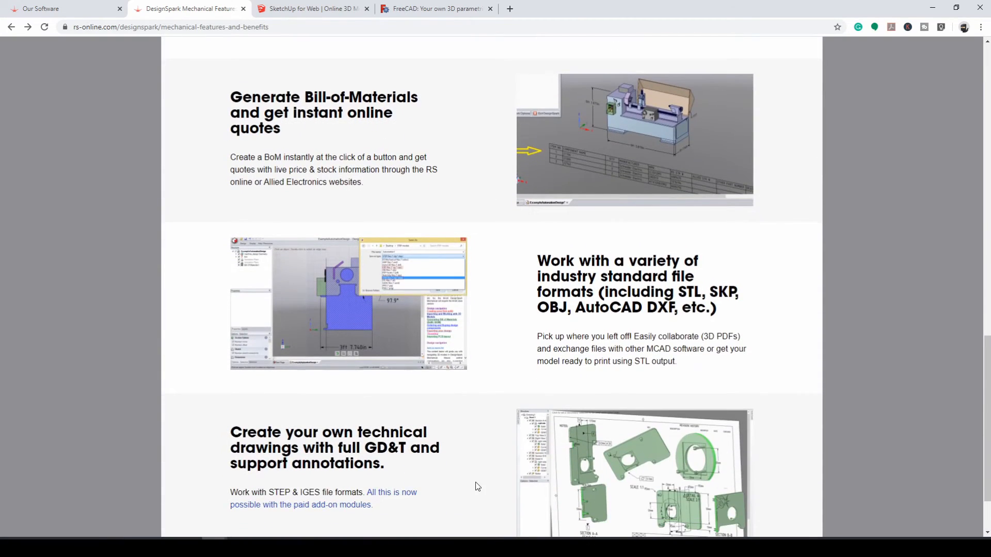
scroll("down", 3)
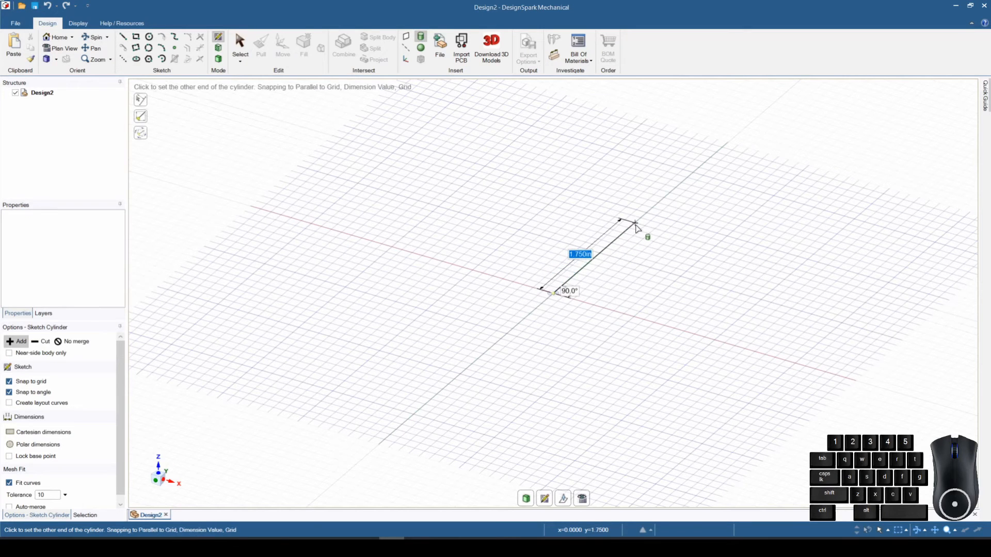
Show the PVC_Coupler and Cone example models, then the Design3 cone-and-bracket assembly.
left_click(635, 226)
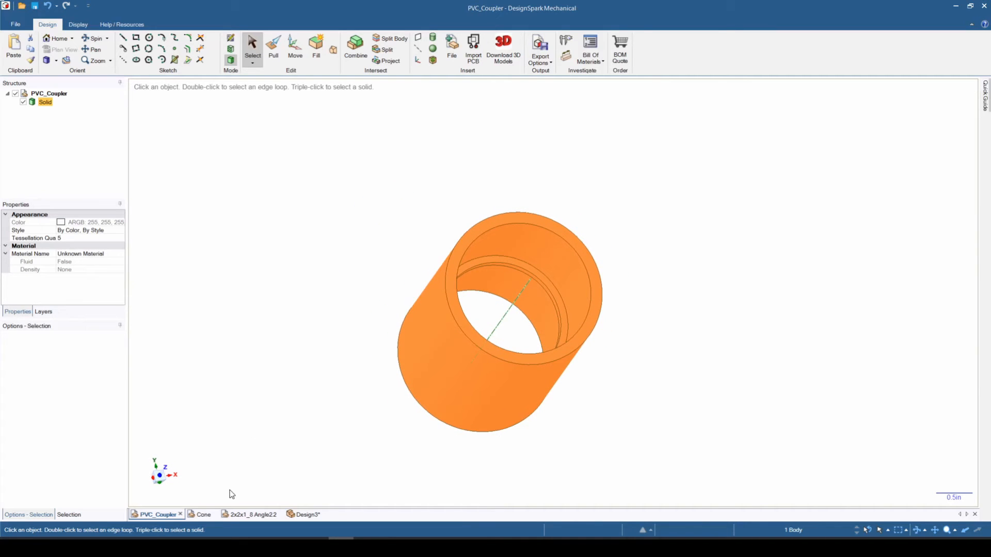
left_click(202, 514)
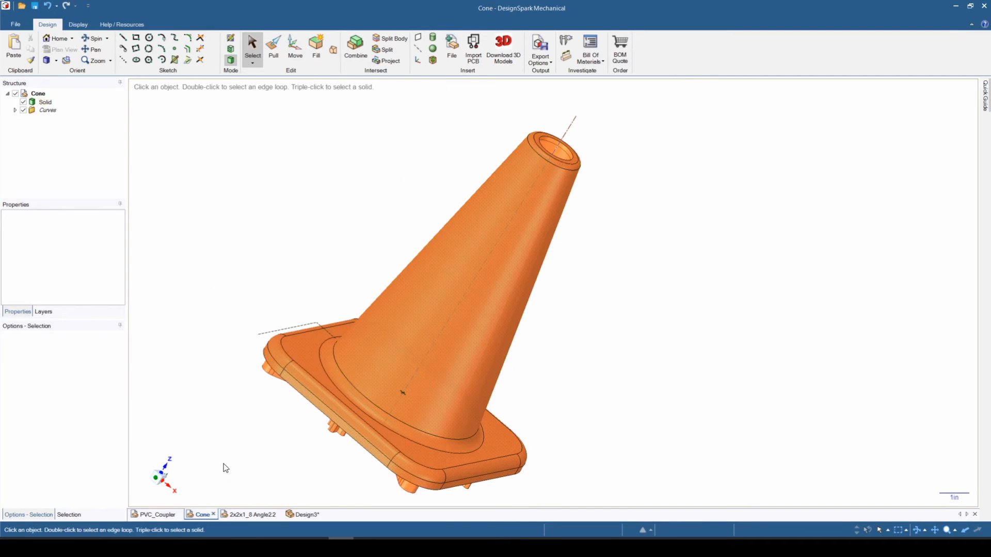
left_click(250, 514)
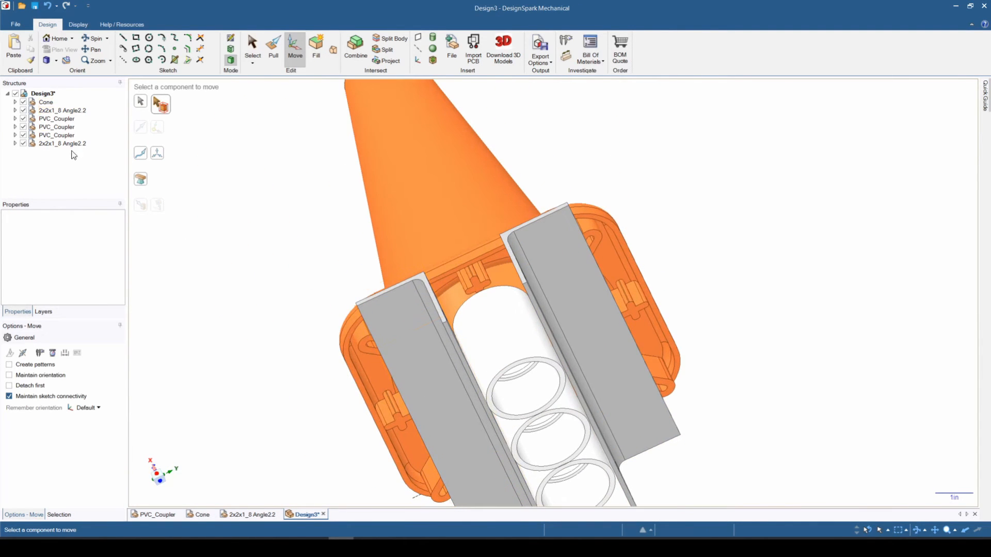
Select the two 2x2x1_8 Angle2.2 brackets in the Structure tree and move one with the move handle.
left_click(61, 111)
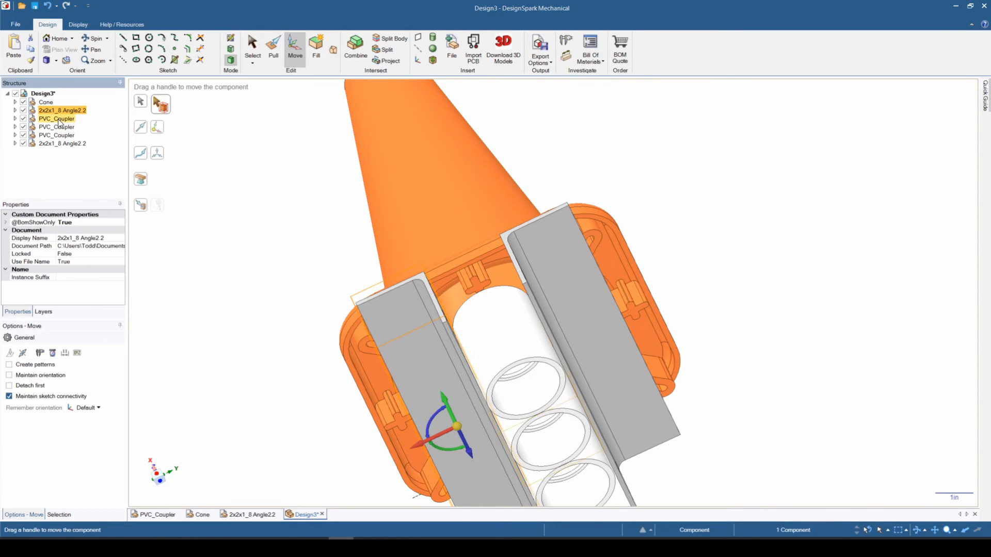
left_click(56, 126)
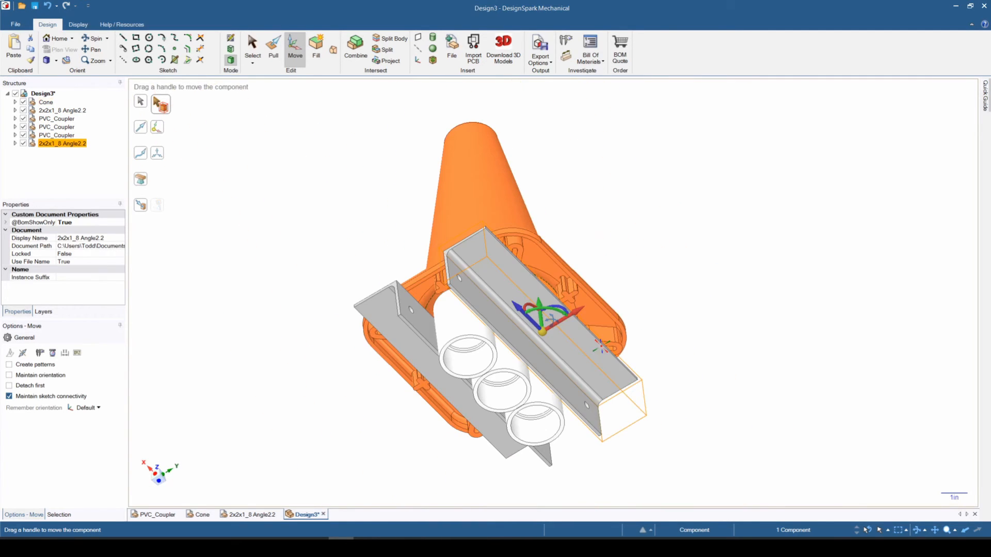
left_click_drag(544, 331, 525, 310)
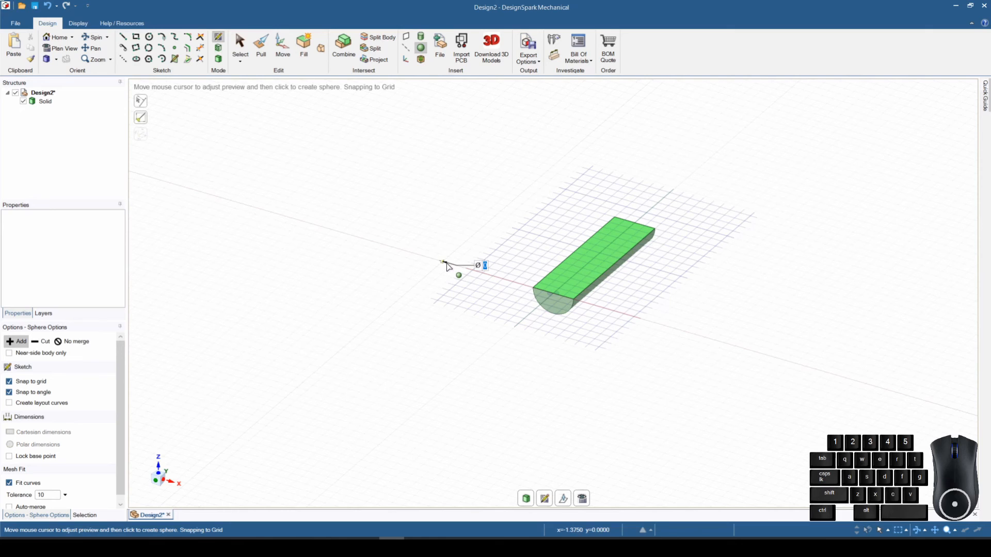
Return to the Design3 cone assembly showing the brackets and couplers under the cone base.
left_click(446, 266)
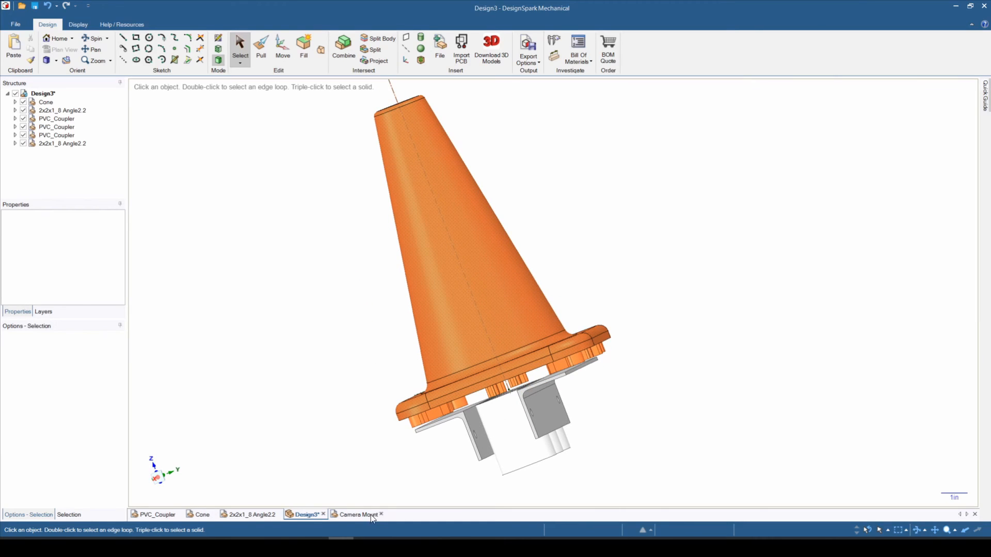
Show the Camera Mount assembly with Thumb1 expanded to its Solid and Pattern, and select the second Thumb1.
left_click(356, 514)
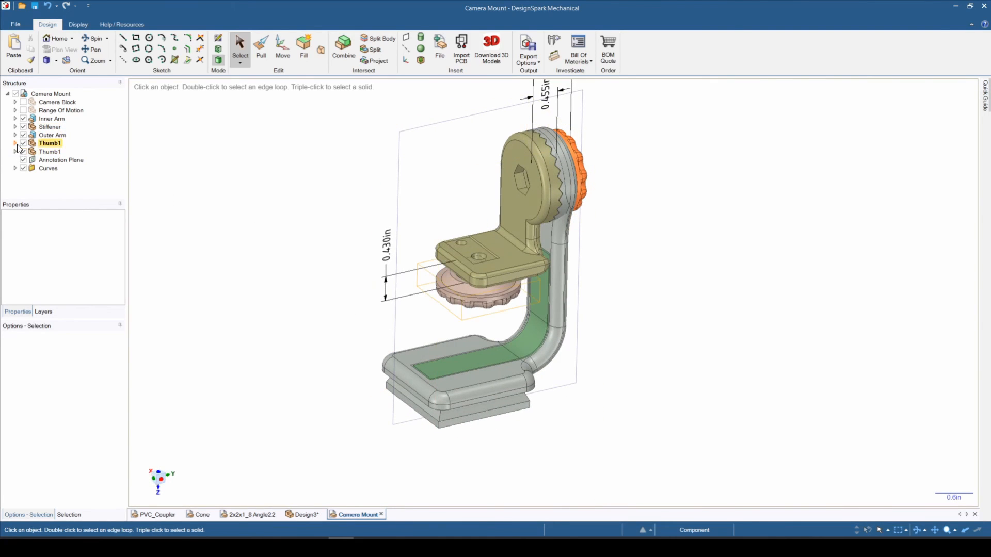
left_click(16, 144)
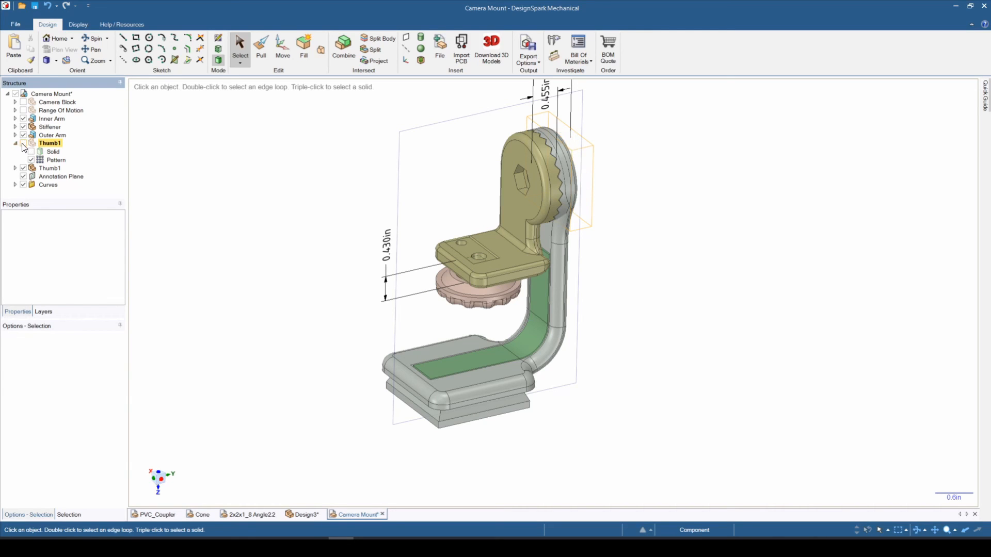
left_click(50, 169)
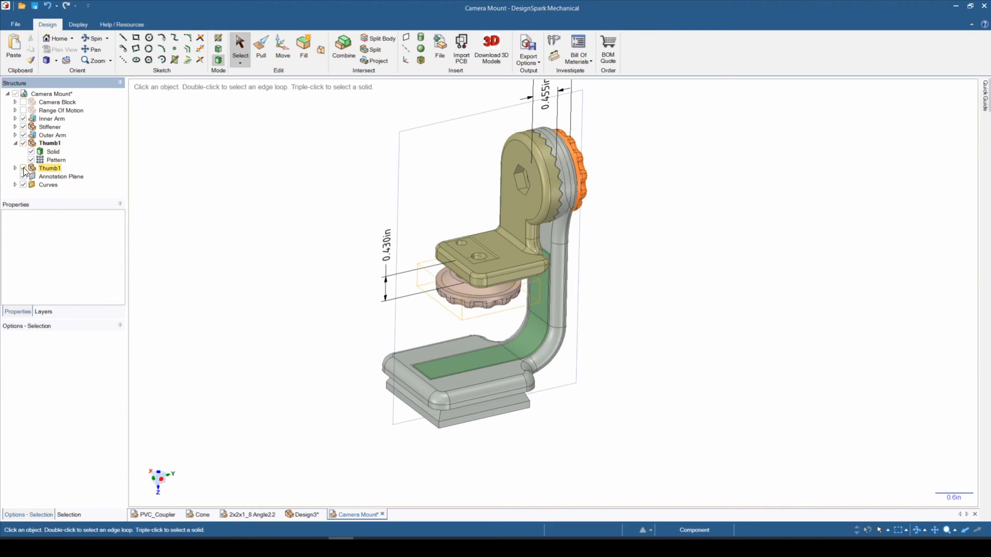